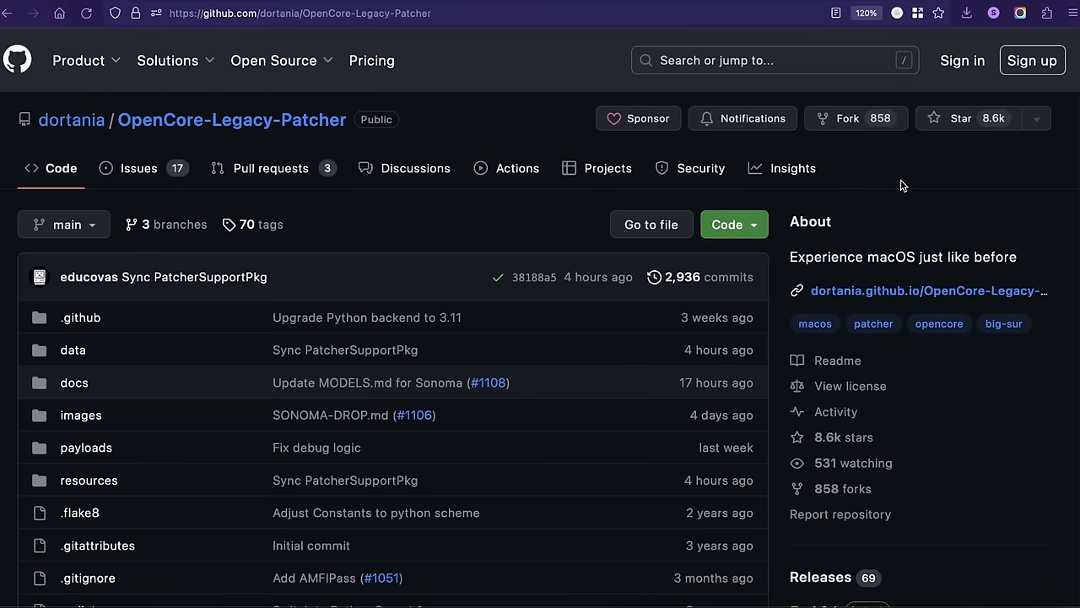
Open the repo's 68 releases from the sidebar and scroll through the OpenCore Legacy Patcher 1.0.1 notes
{"action": "scroll", "scroll_direction": "down", "scroll_amount": 3}
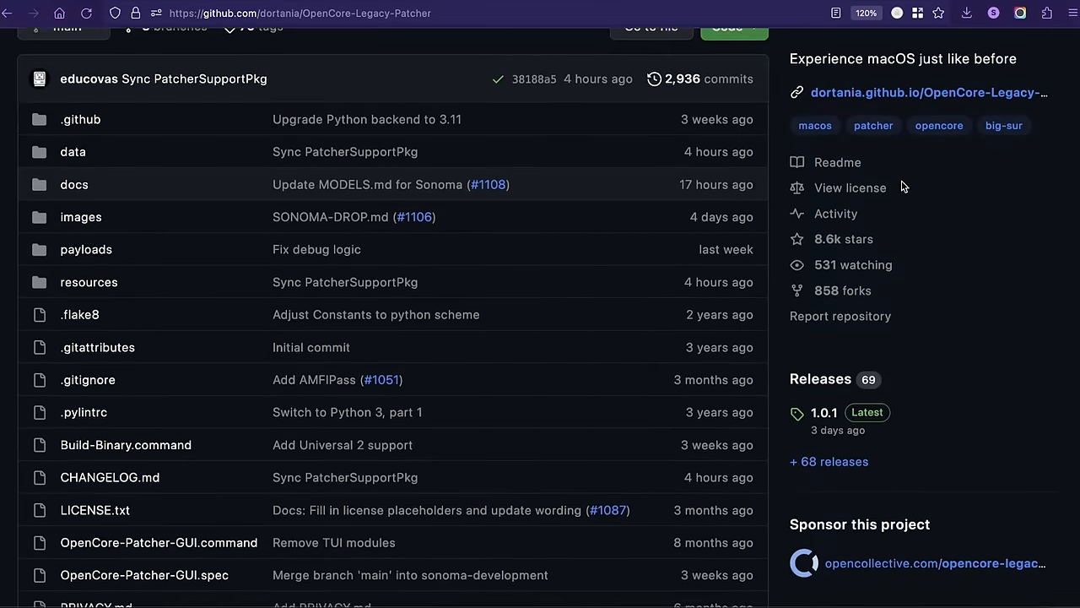
{"action": "scroll", "scroll_direction": "down", "scroll_amount": 3}
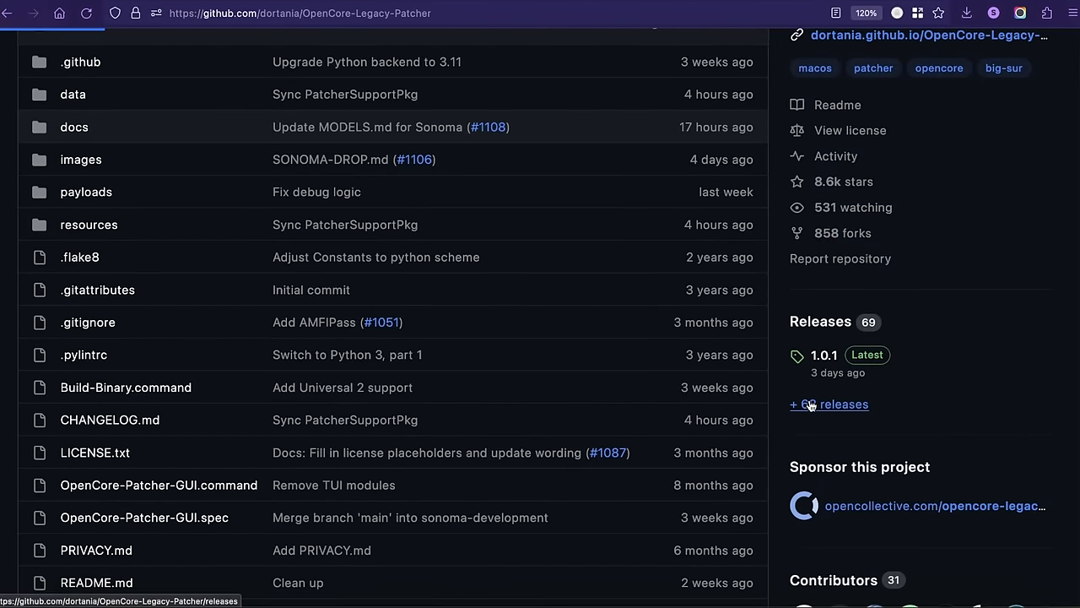
{"action": "left_click", "coordinate": [835, 404]}
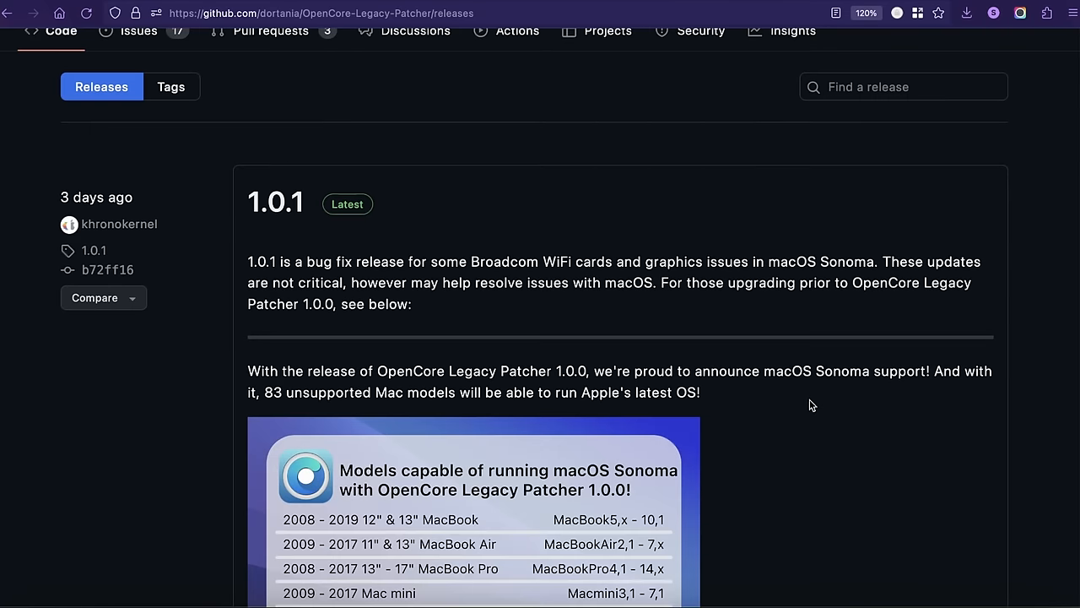
{"action": "scroll", "scroll_direction": "down", "scroll_amount": 3}
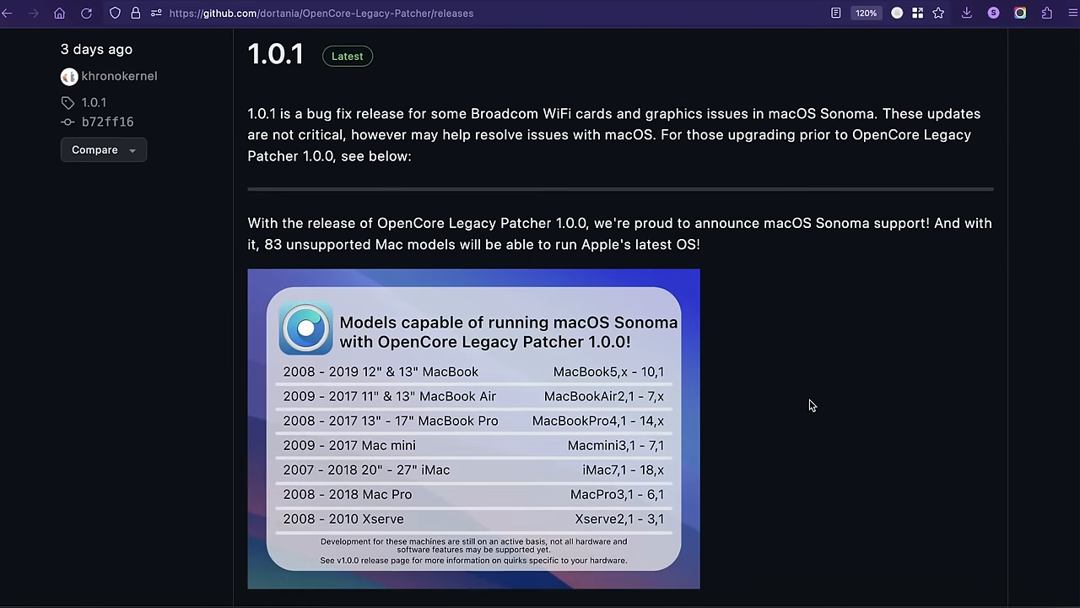
{"action": "scroll", "scroll_direction": "down", "scroll_amount": 3}
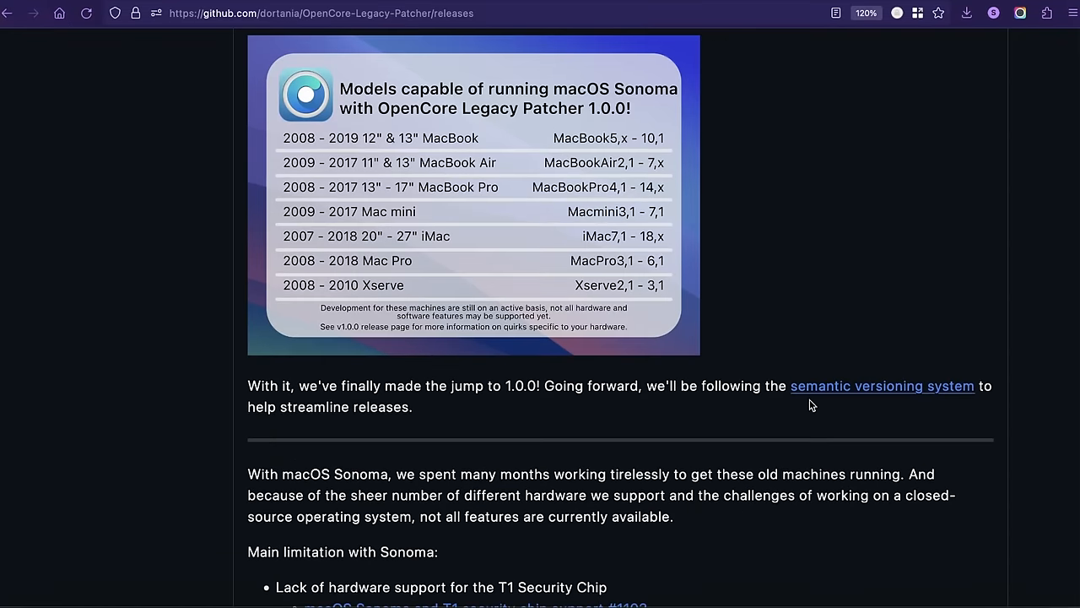
{"action": "scroll", "scroll_direction": "down", "scroll_amount": 3}
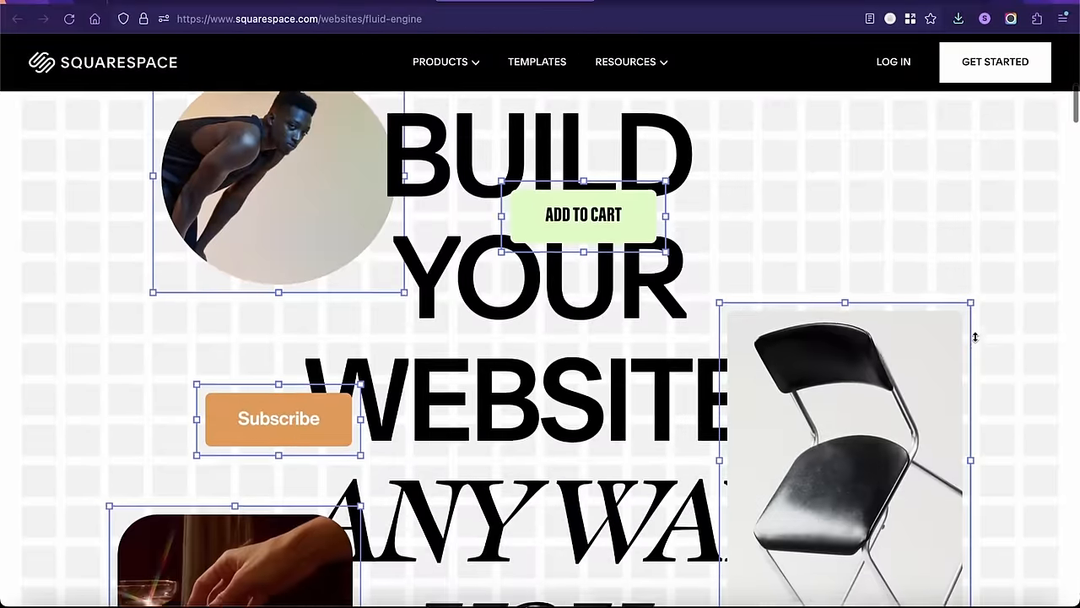
{"action": "scroll", "scroll_direction": "down", "scroll_amount": 3}
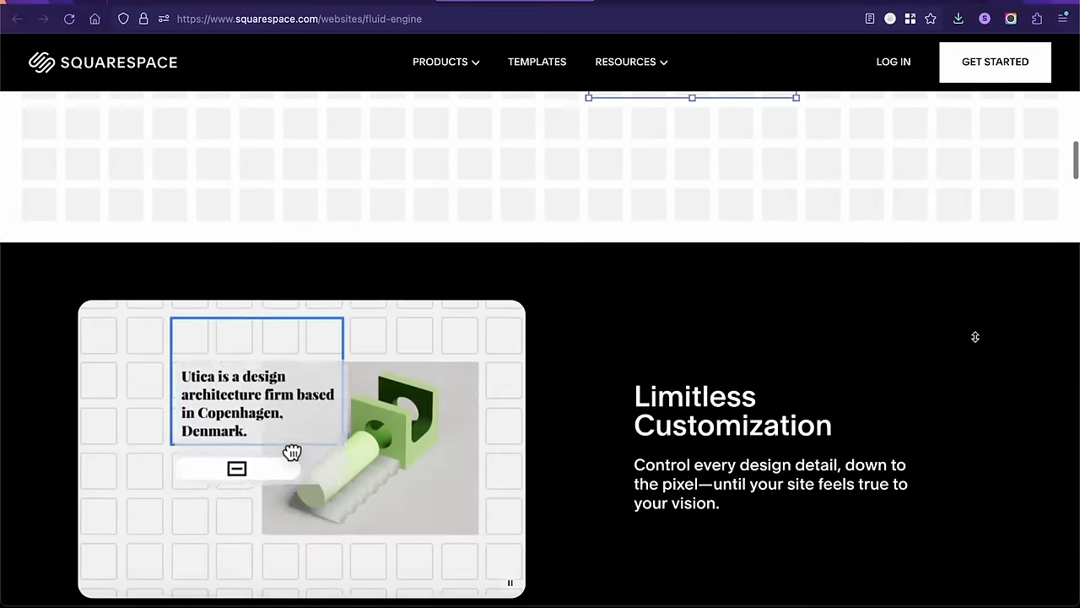
{"action": "scroll", "scroll_direction": "down", "scroll_amount": 3}
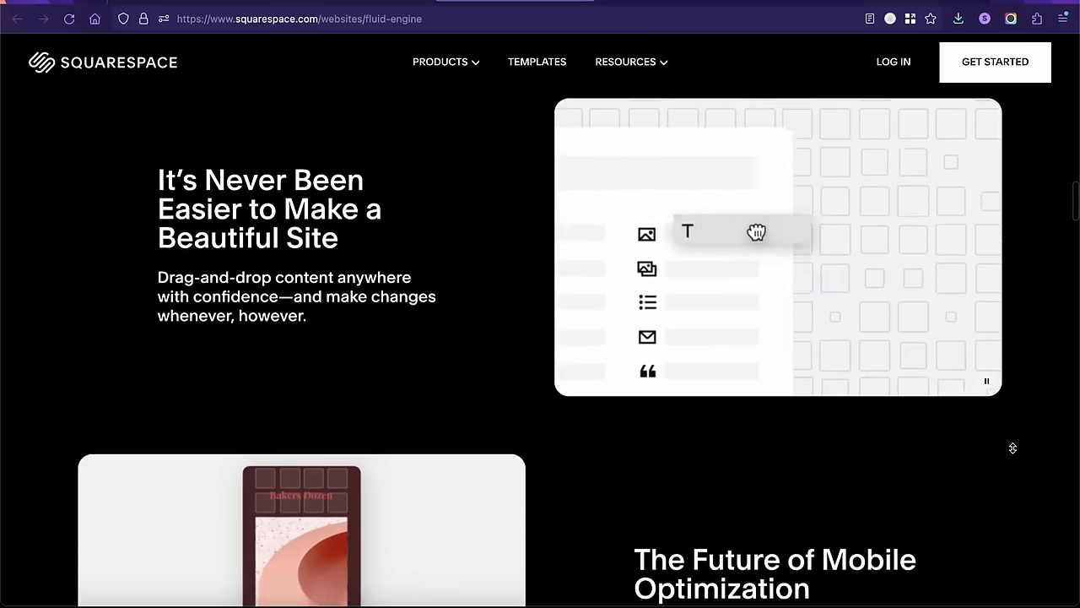
{"action": "scroll", "scroll_direction": "down", "scroll_amount": 3}
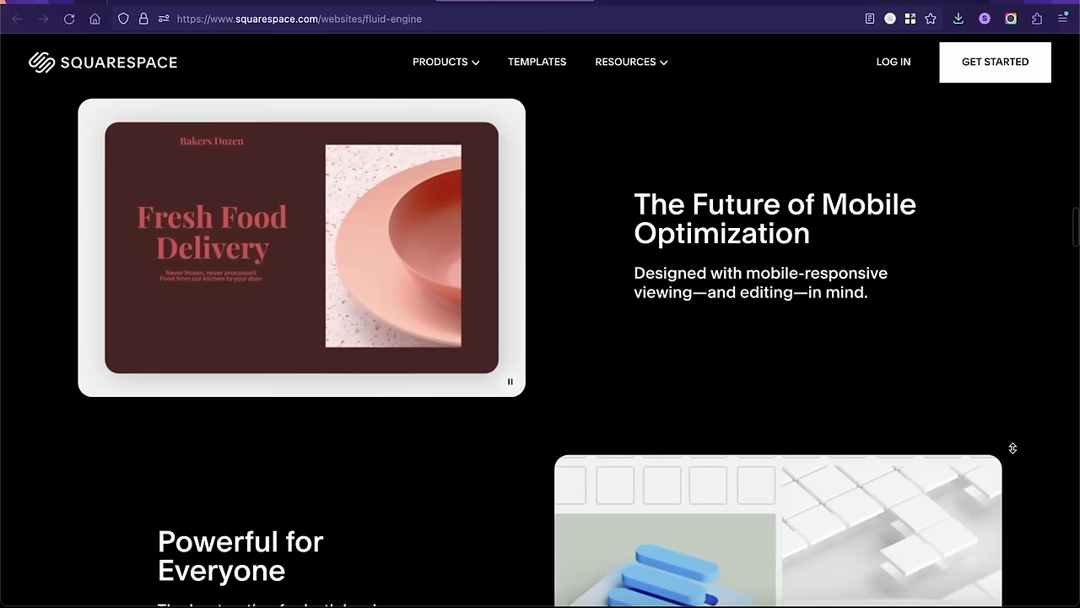
{"action": "scroll", "scroll_direction": "down", "scroll_amount": 3}
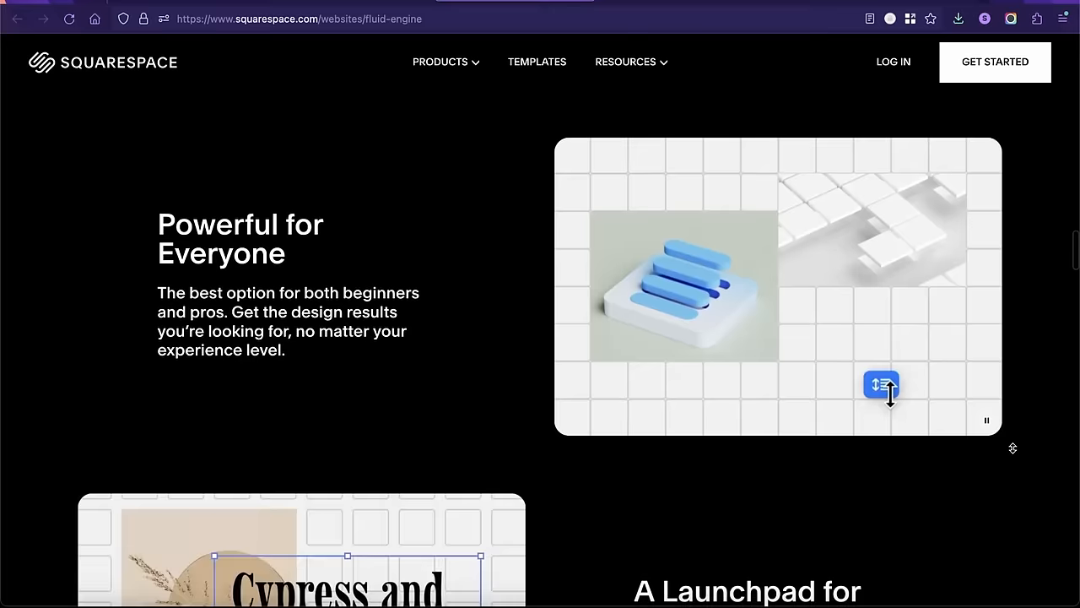
{"action": "scroll", "scroll_direction": "down", "scroll_amount": 3}
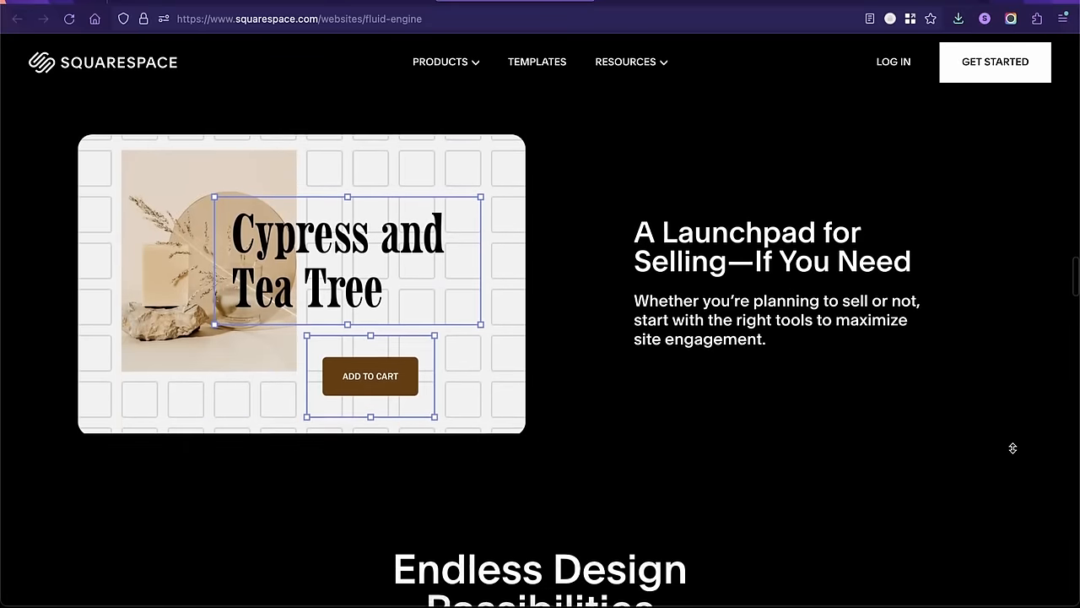
{"action": "scroll", "scroll_direction": "down", "scroll_amount": 3}
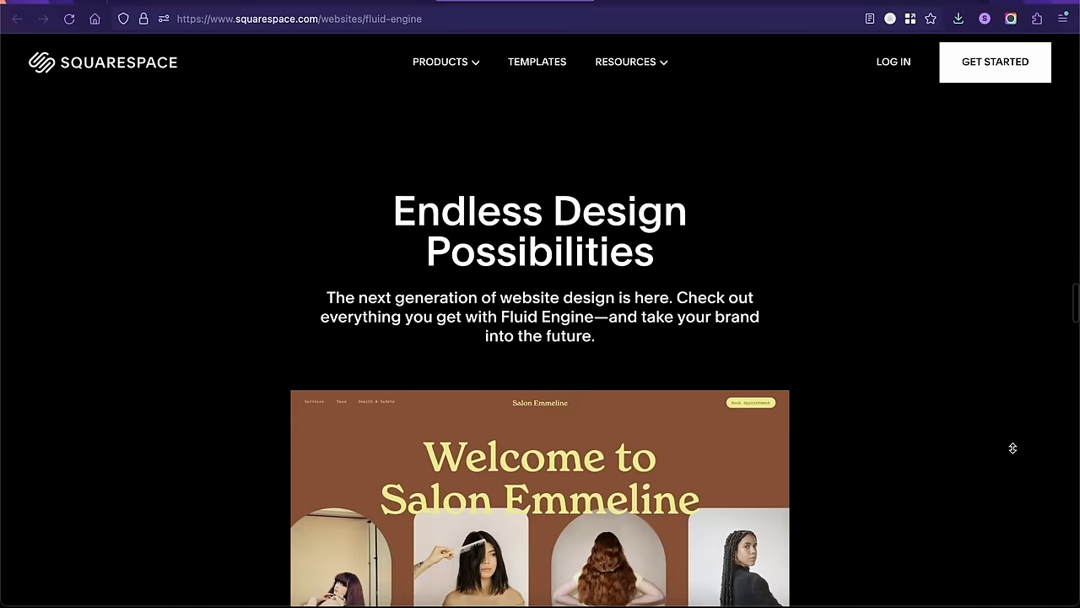